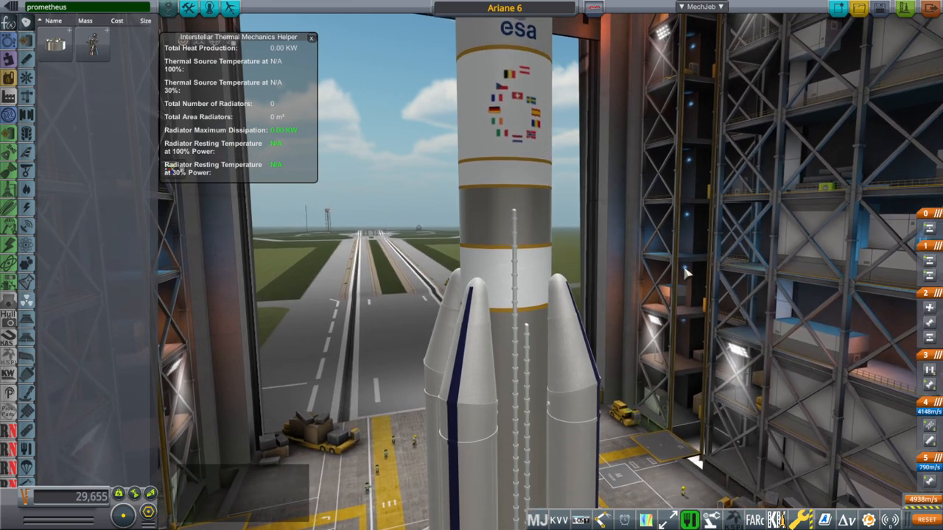
mouse_move(543, 135)
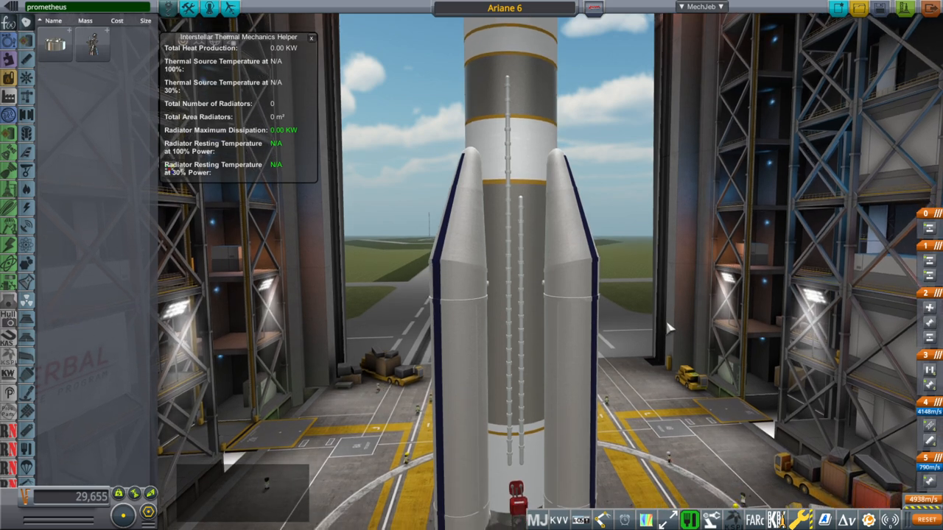
mouse_move(722, 248)
type("ariane")
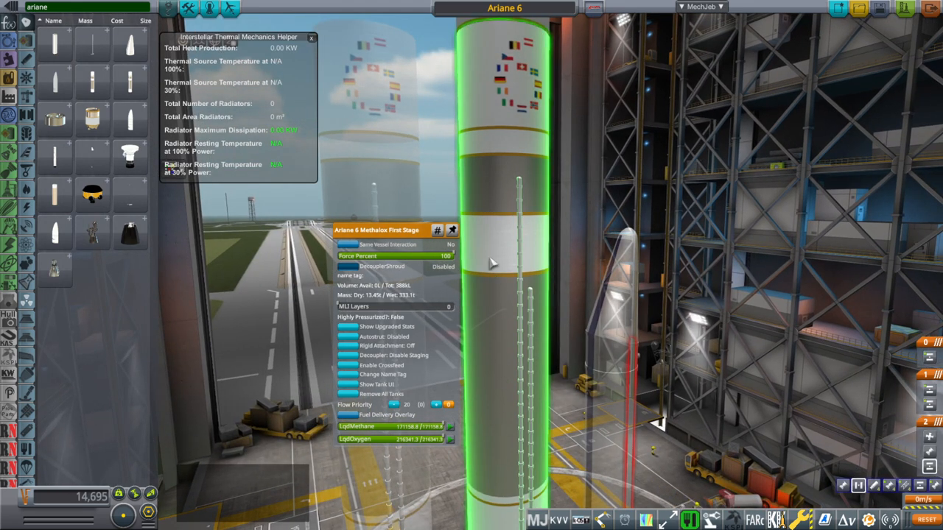
mouse_move(498, 218)
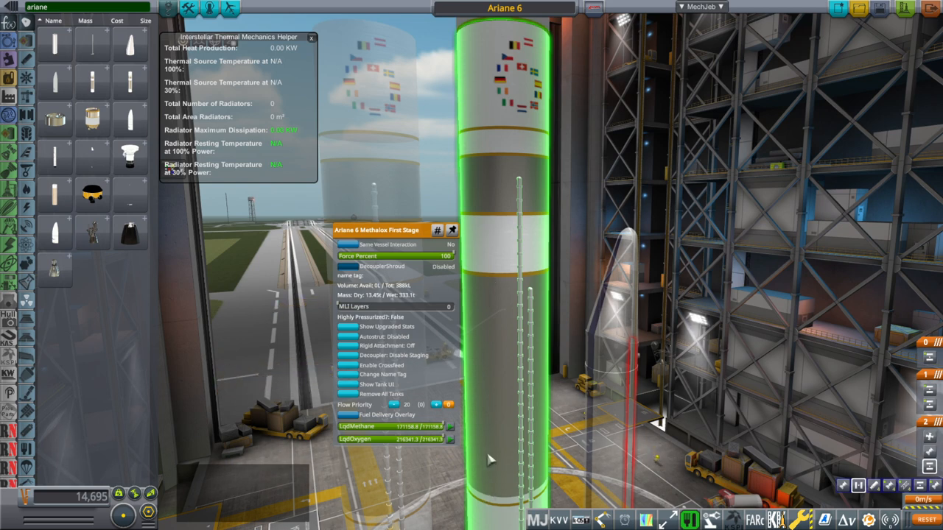
mouse_move(497, 508)
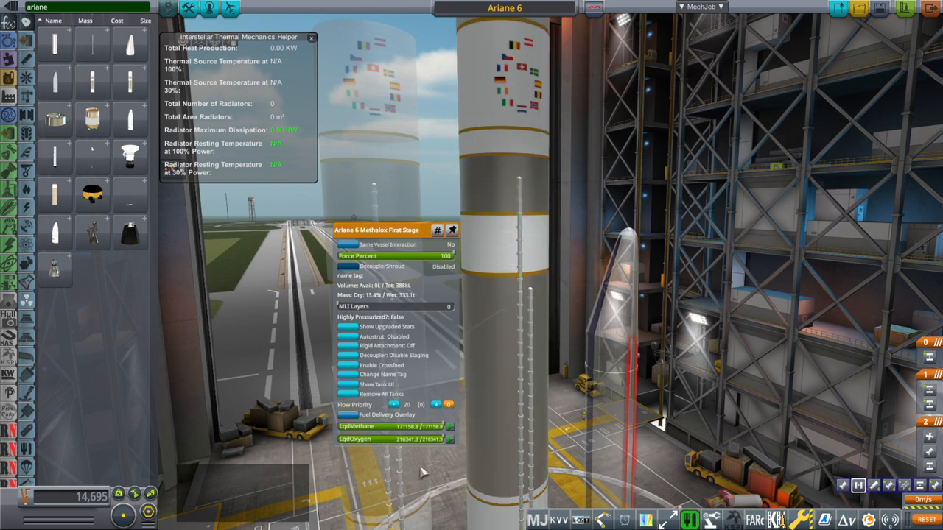
mouse_move(504, 315)
type("promet")
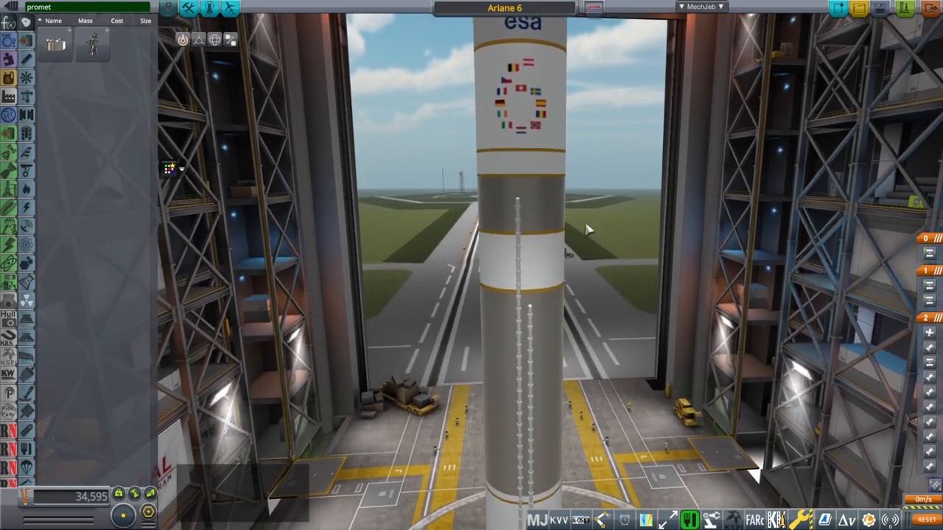
left_click(700, 6)
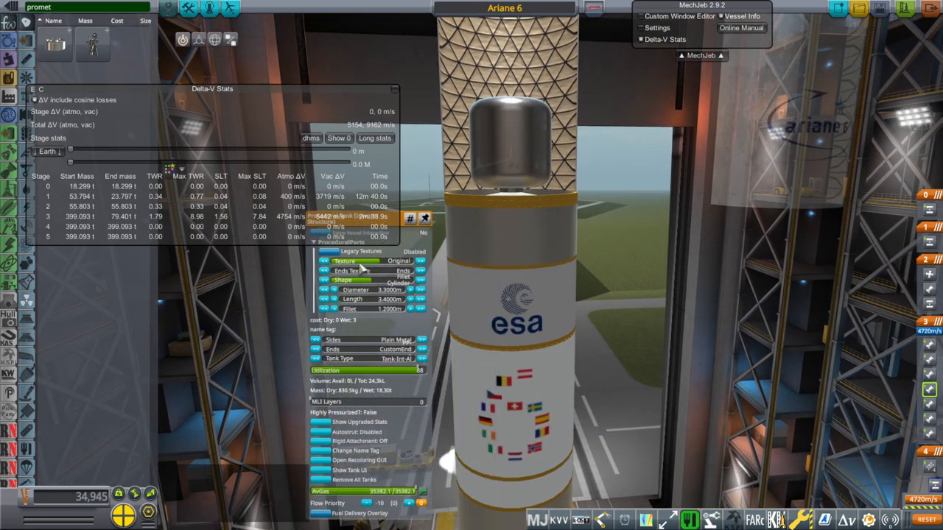
- Shorten the procedural upper-stage tank a couple of notches, raising total delta-v to about 9,277 m/s
left_click_drag(212, 89, 227, 53)
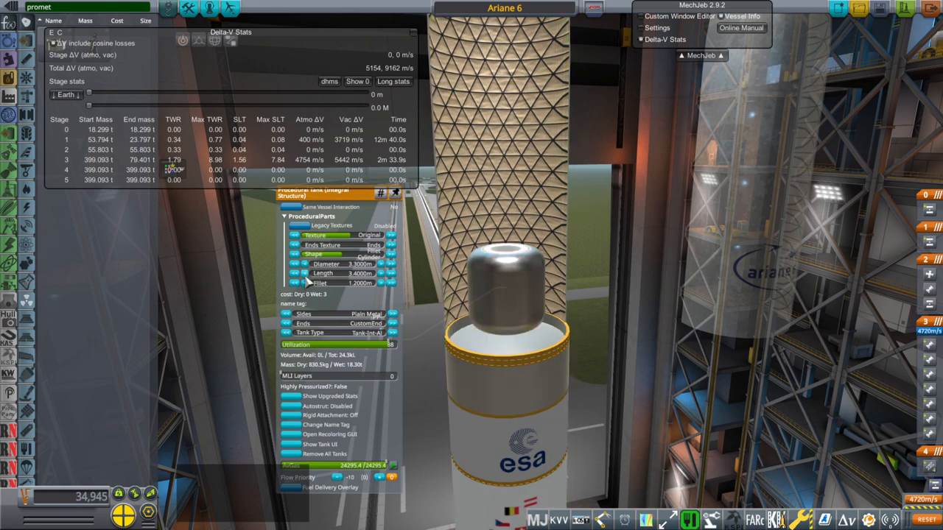
mouse_move(236, 176)
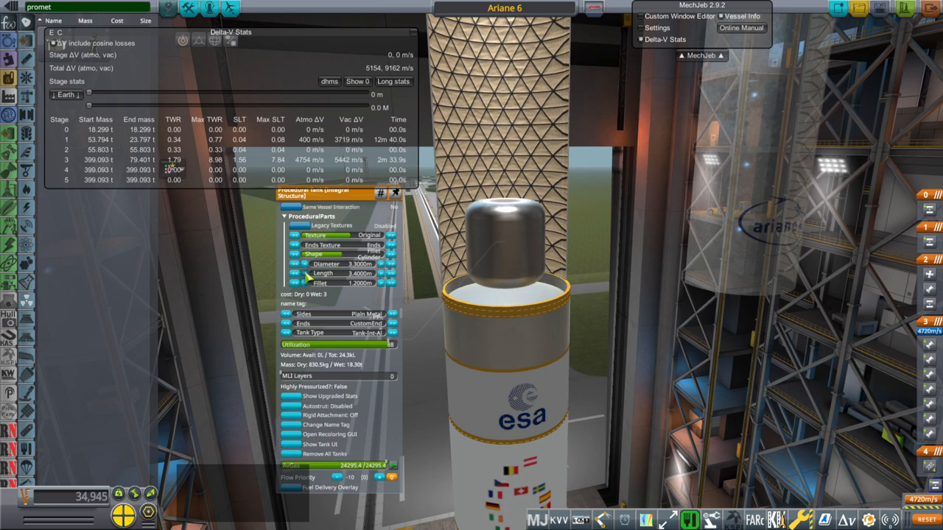
left_click(305, 272)
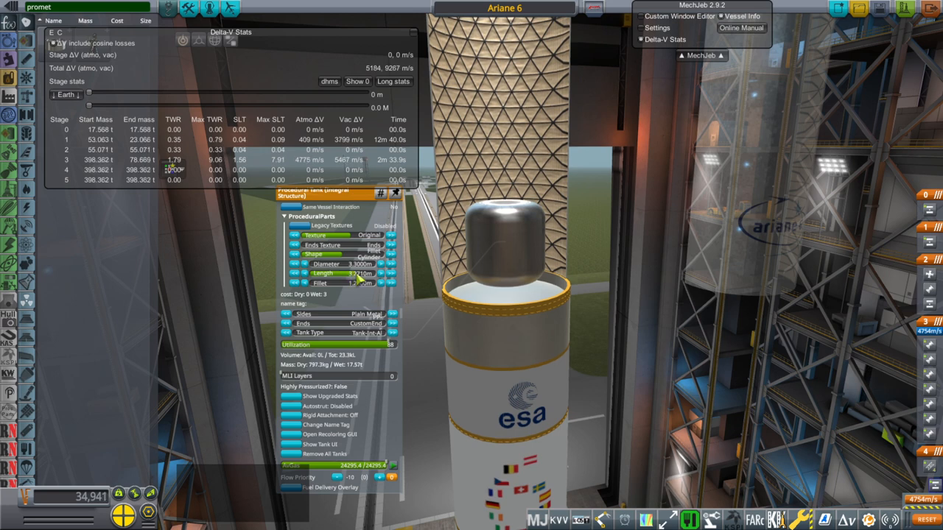
left_click(302, 273)
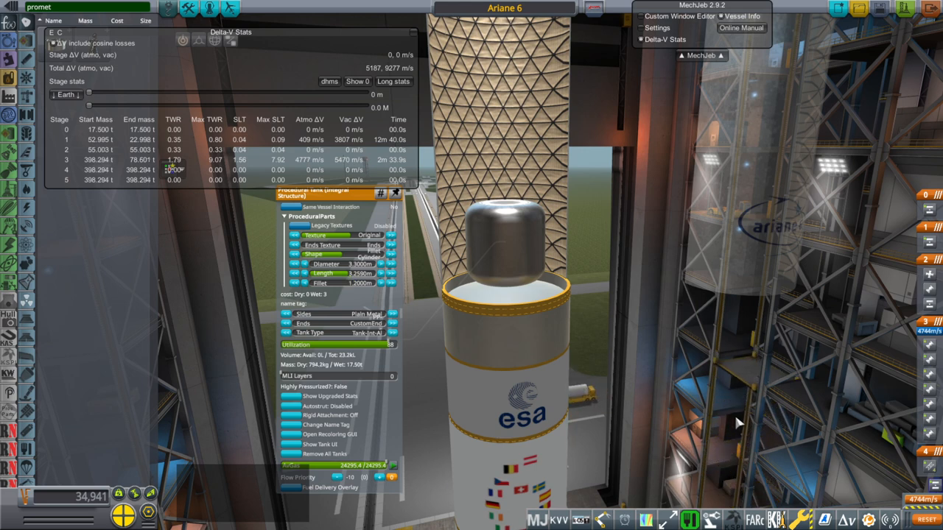
mouse_move(405, 72)
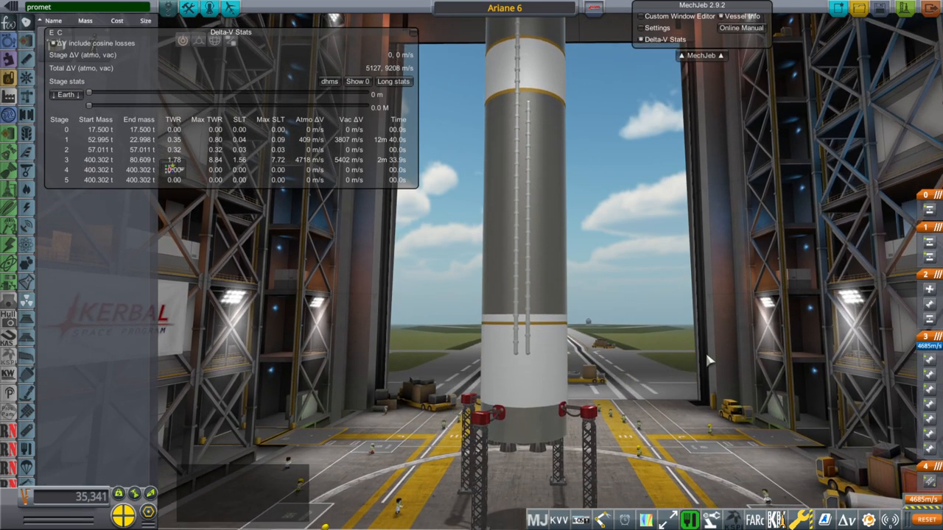
- Edit the vessel name field, changing Ariane 6 to Ariane 7
left_click(504, 9)
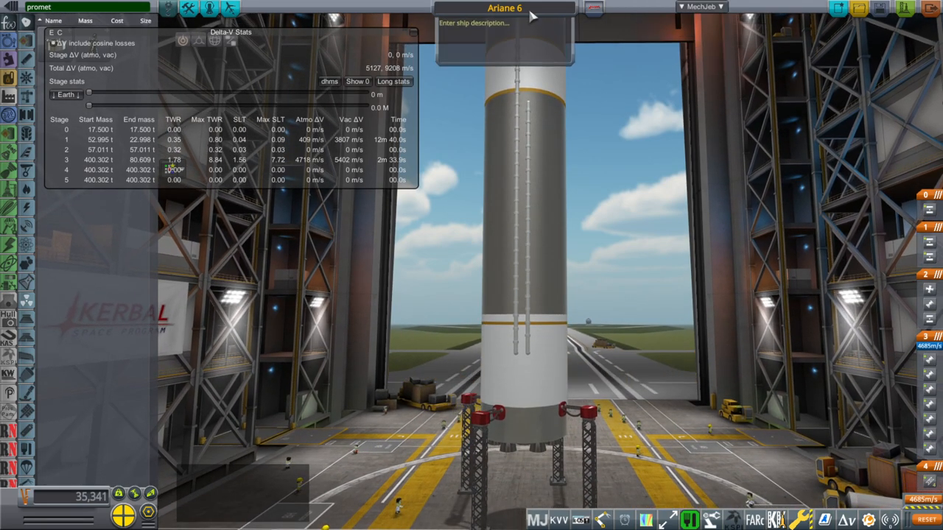
type("&")
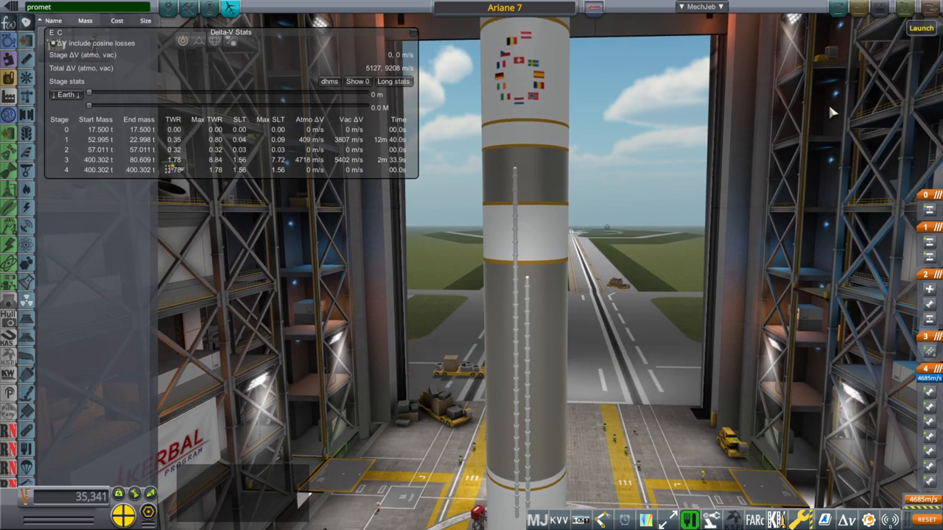
- Send the Ariane 7 from the VAB to the launch pad and lift off
left_click(921, 26)
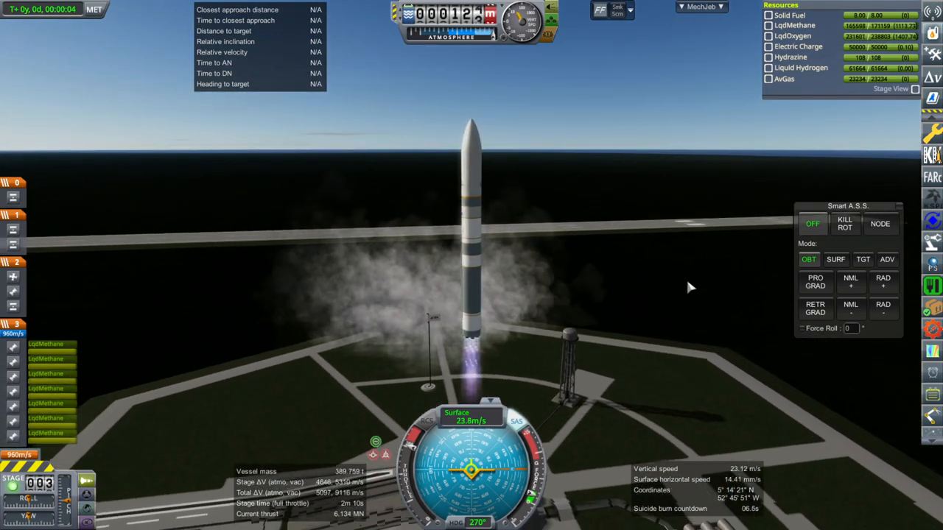
left_click(837, 259)
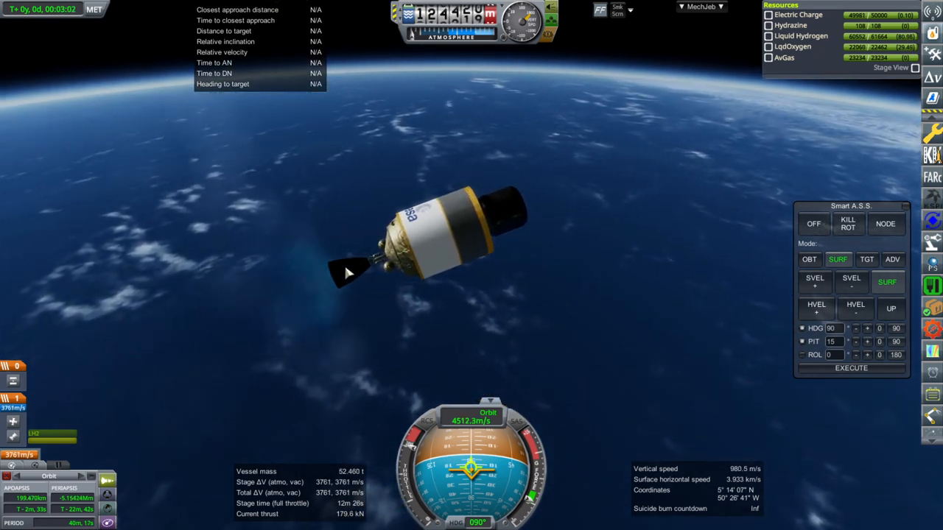
- Adjust the upper stage via its right-click menu during the ascent burn
right_click(351, 265)
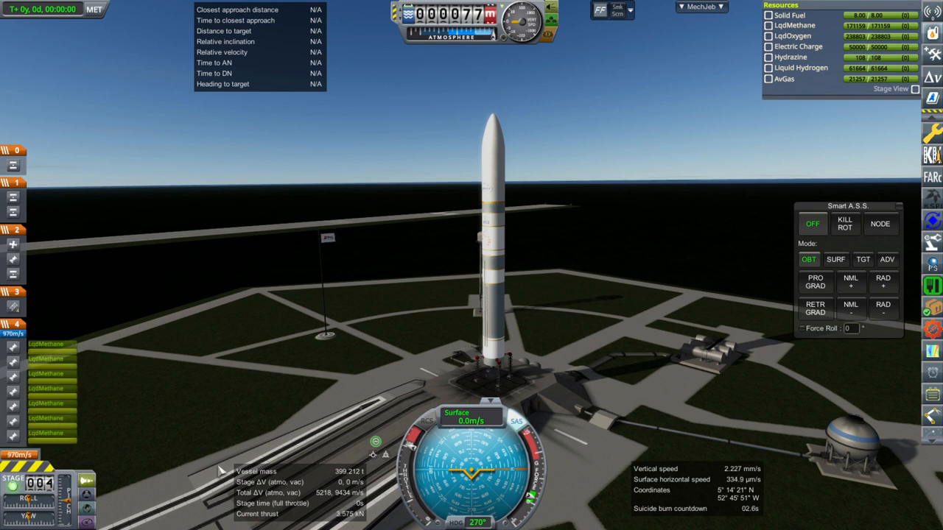
- Ignite the first stage and set Smart A.S.S. to SURF / SURF+ to hold surface prograde
key("space")
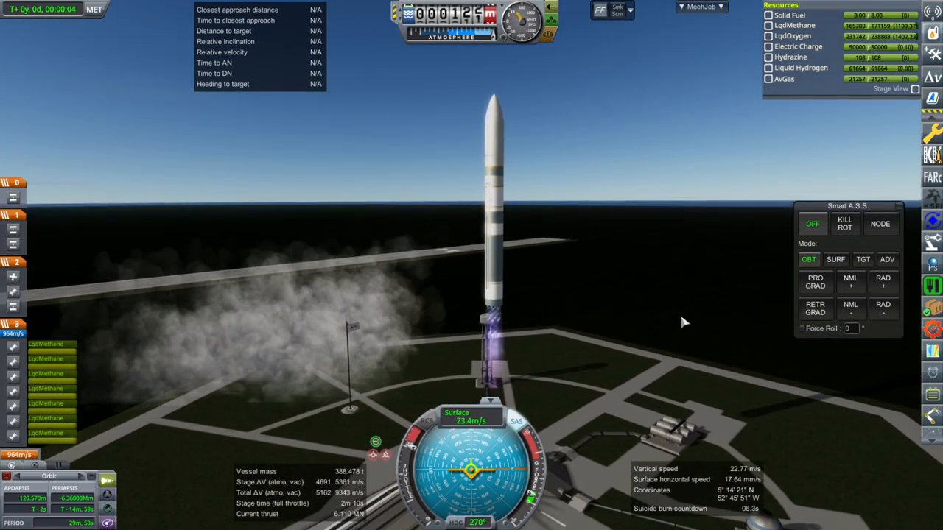
left_click(835, 259)
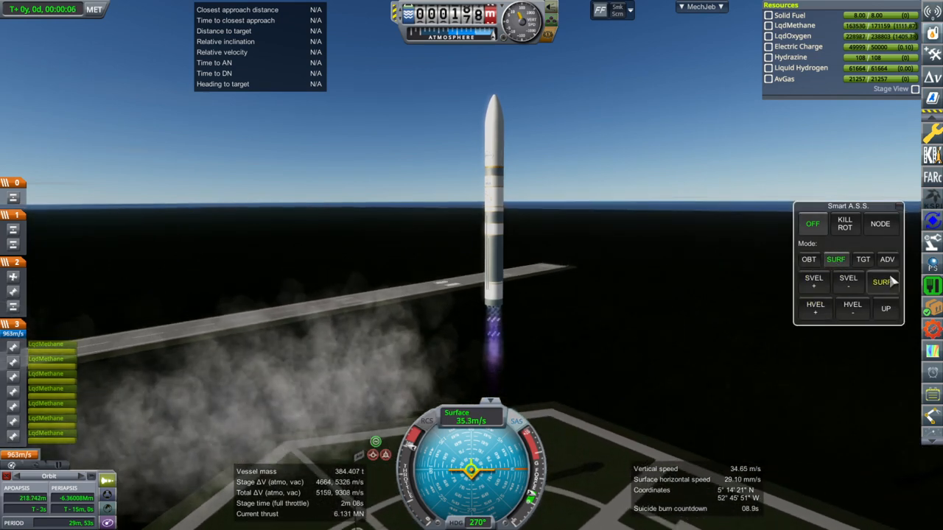
left_click(887, 283)
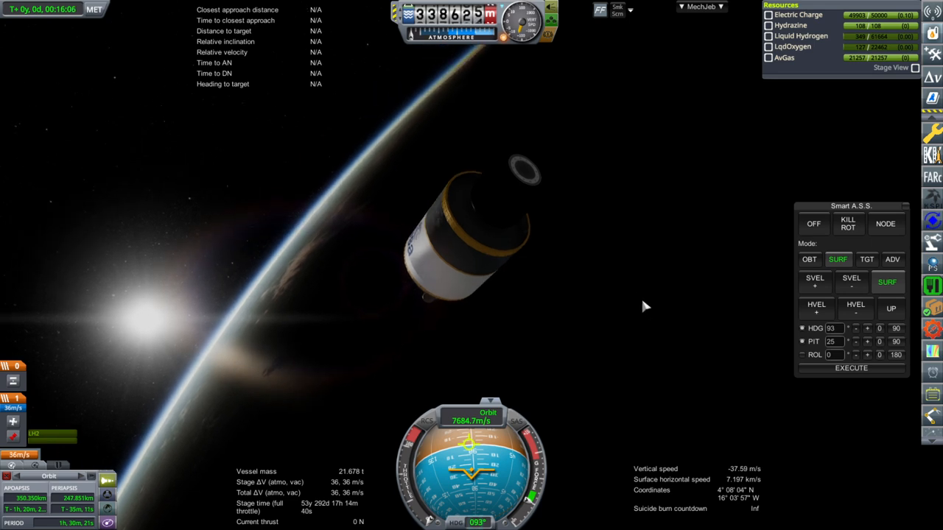
mouse_move(655, 289)
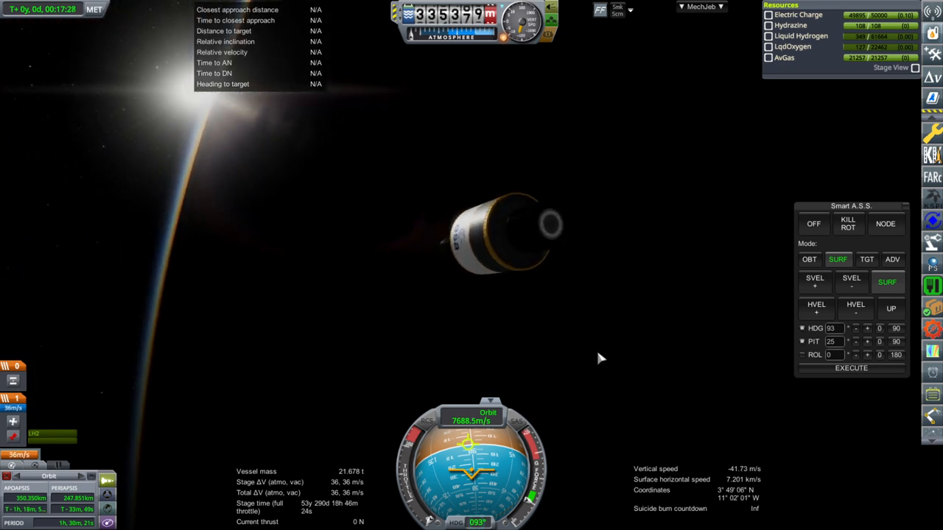
mouse_move(605, 346)
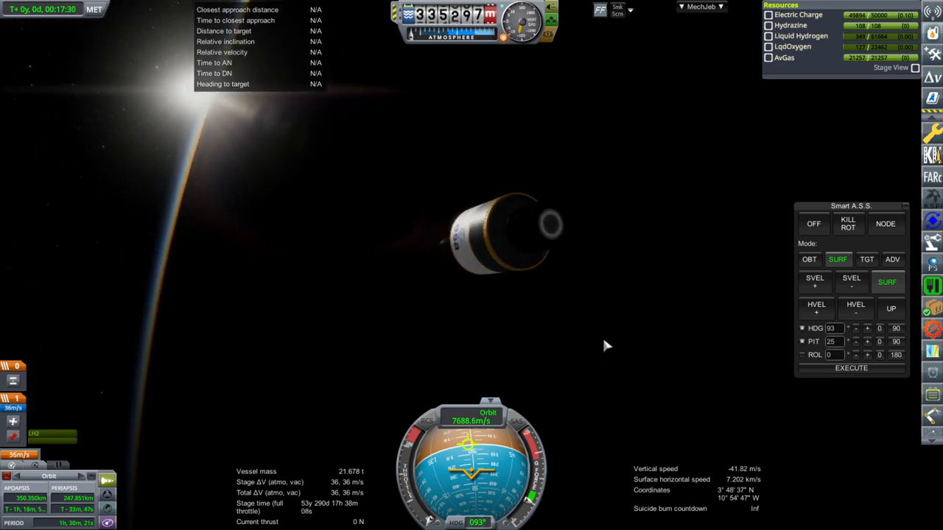